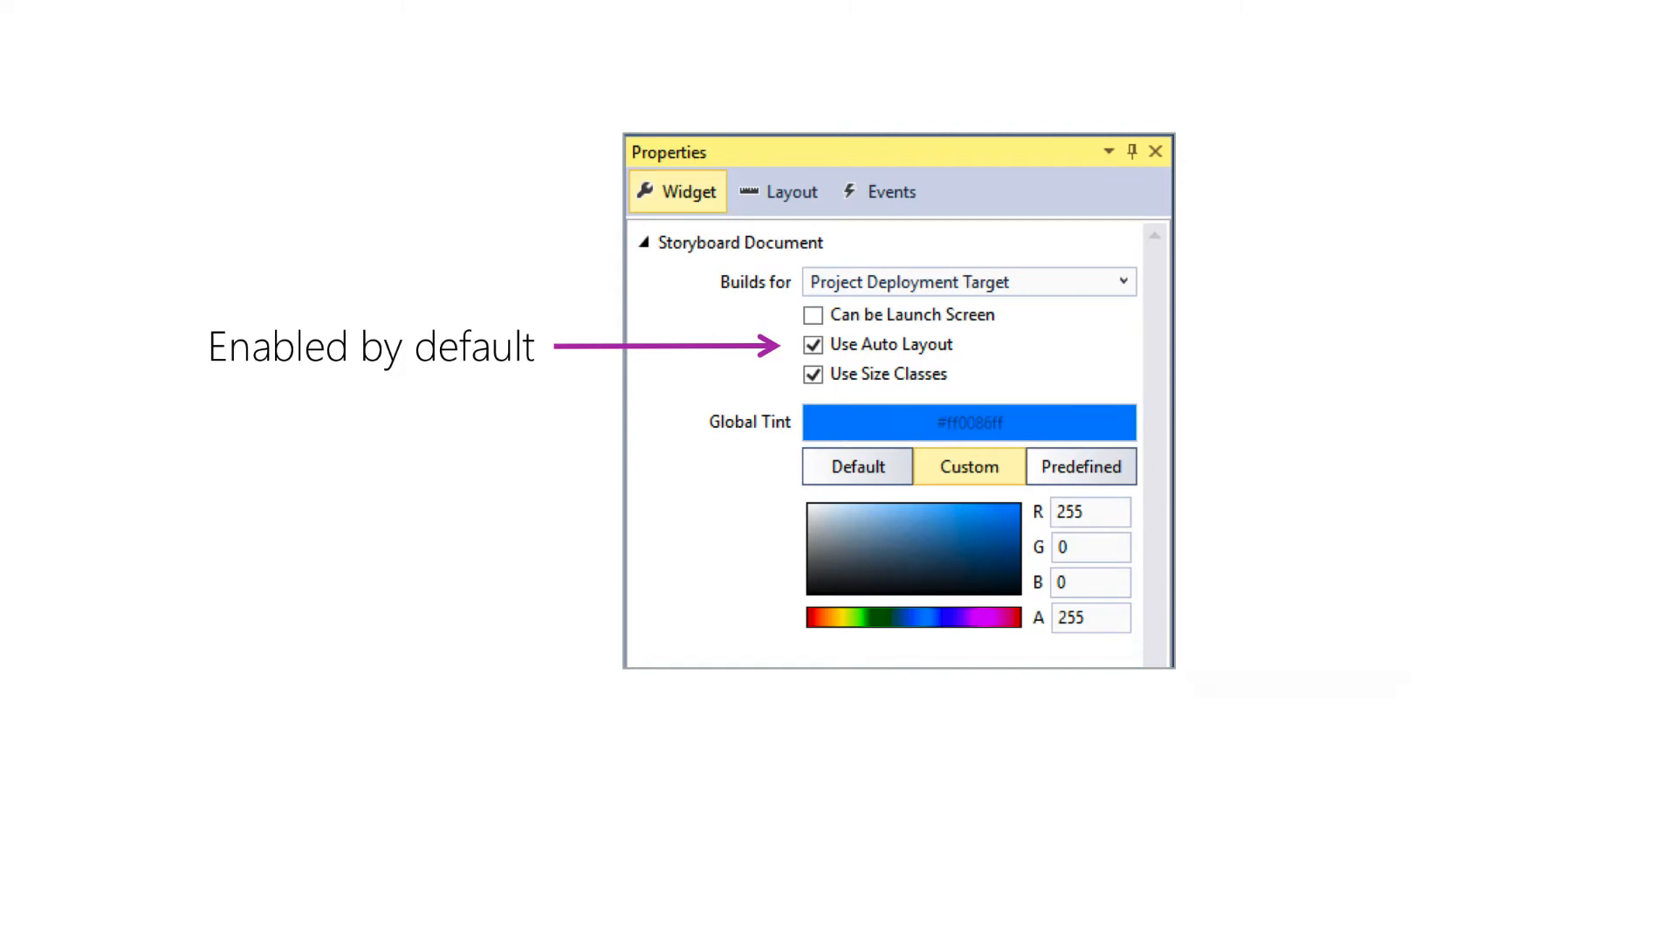
- Uncheck Use Auto Layout in the Widget properties to bring up the size classes warning
click(814, 344)
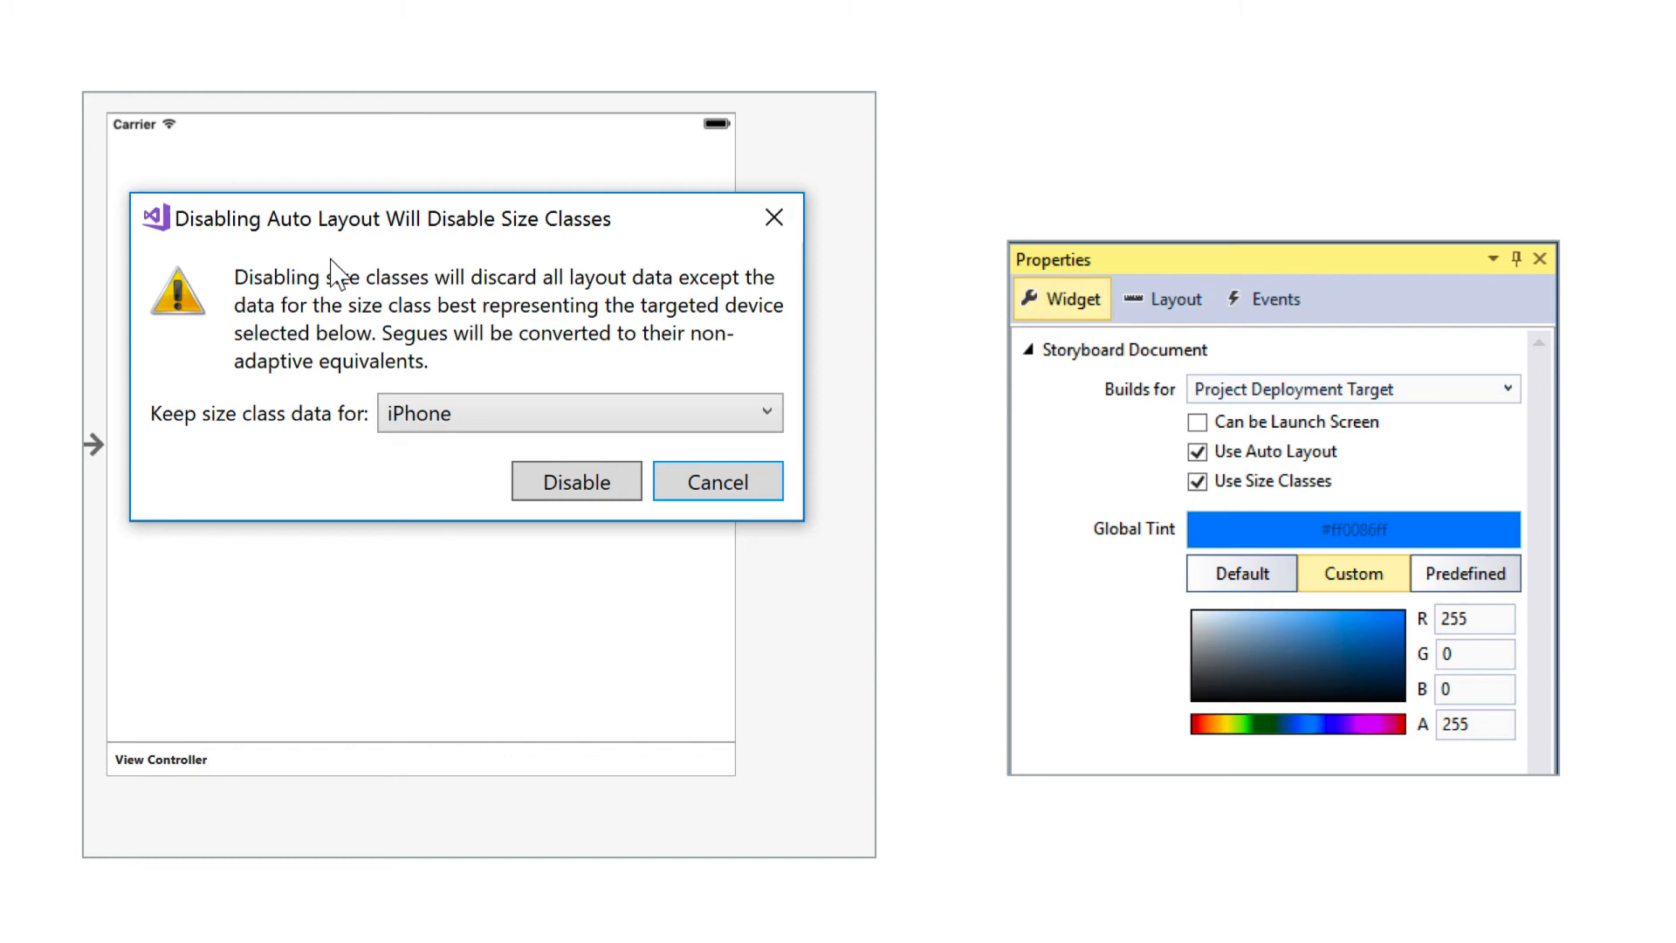